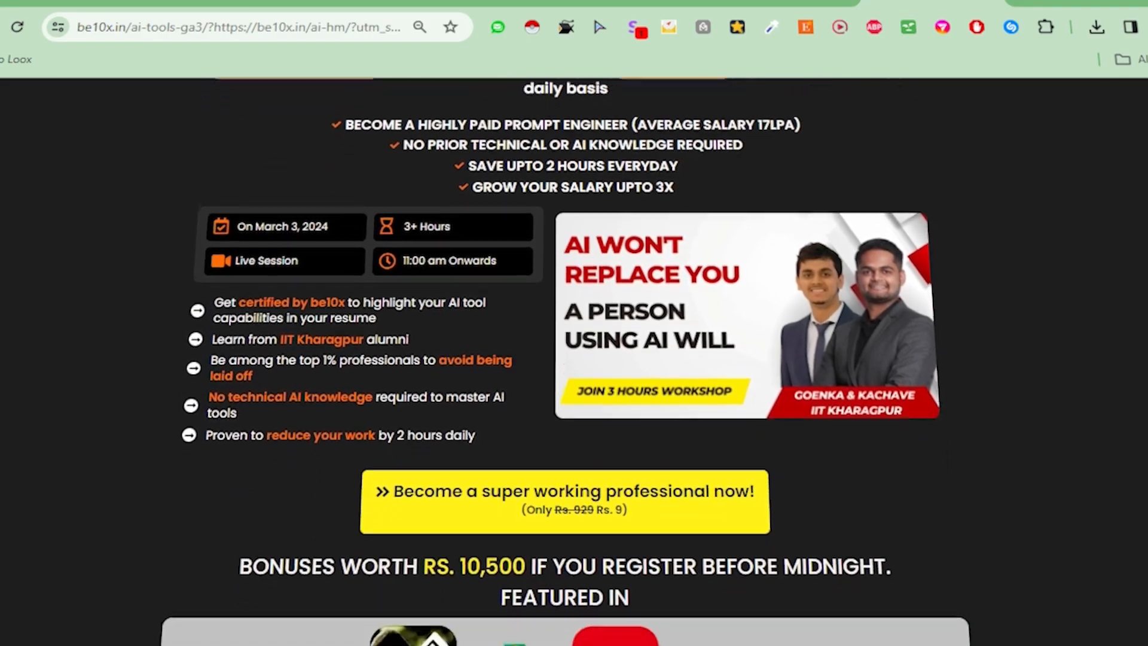
{"action": "scroll", "scroll_direction": "down", "scroll_amount": 3}
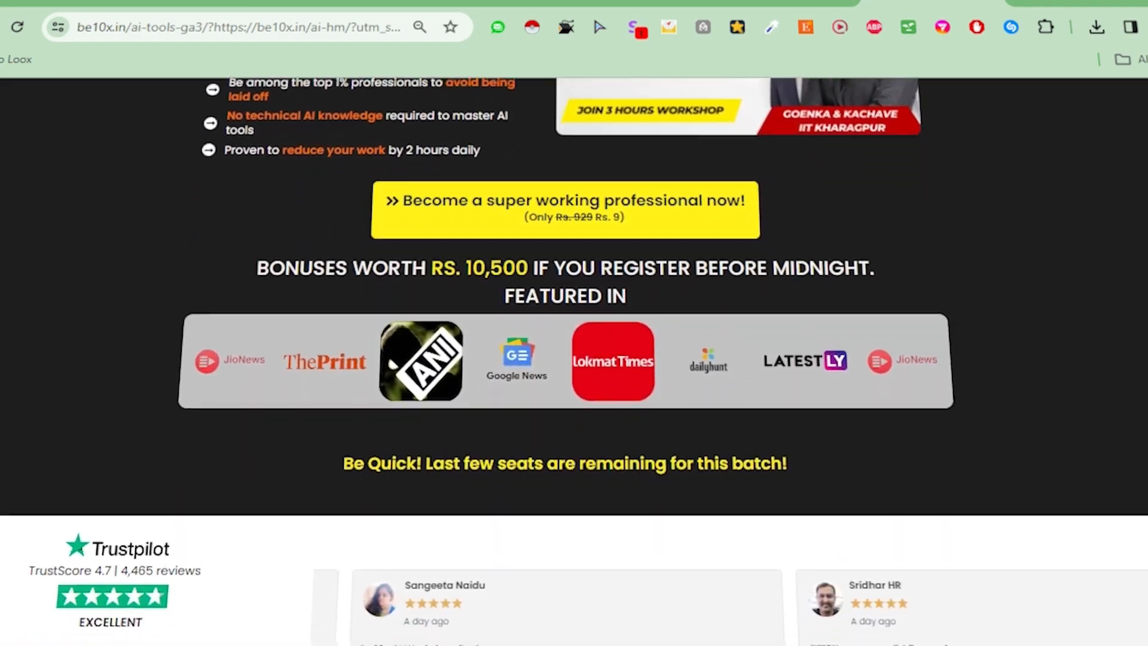
{"action": "scroll", "scroll_direction": "down", "scroll_amount": 3}
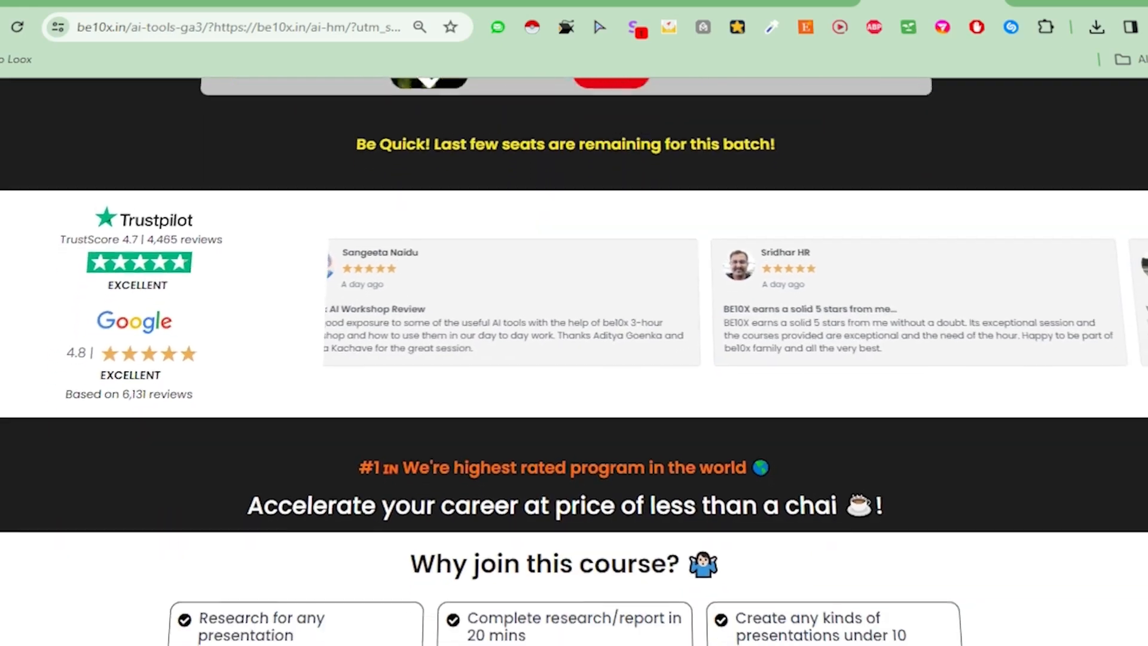
{"action": "scroll", "scroll_direction": "down", "scroll_amount": 3}
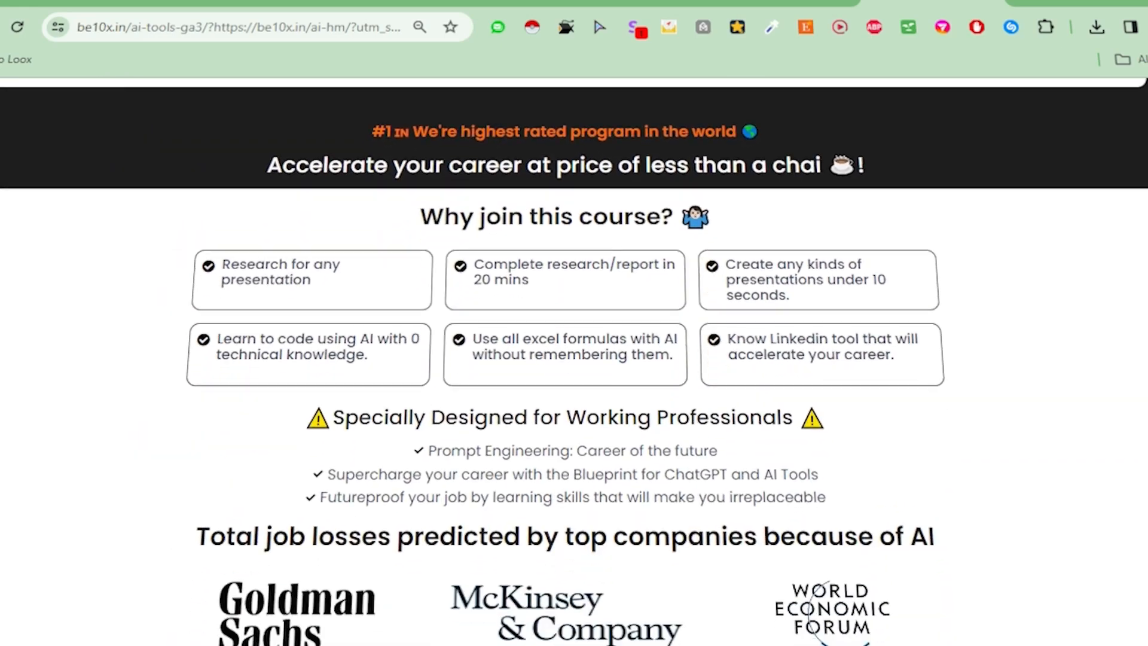
{"action": "scroll", "scroll_direction": "down", "scroll_amount": 3}
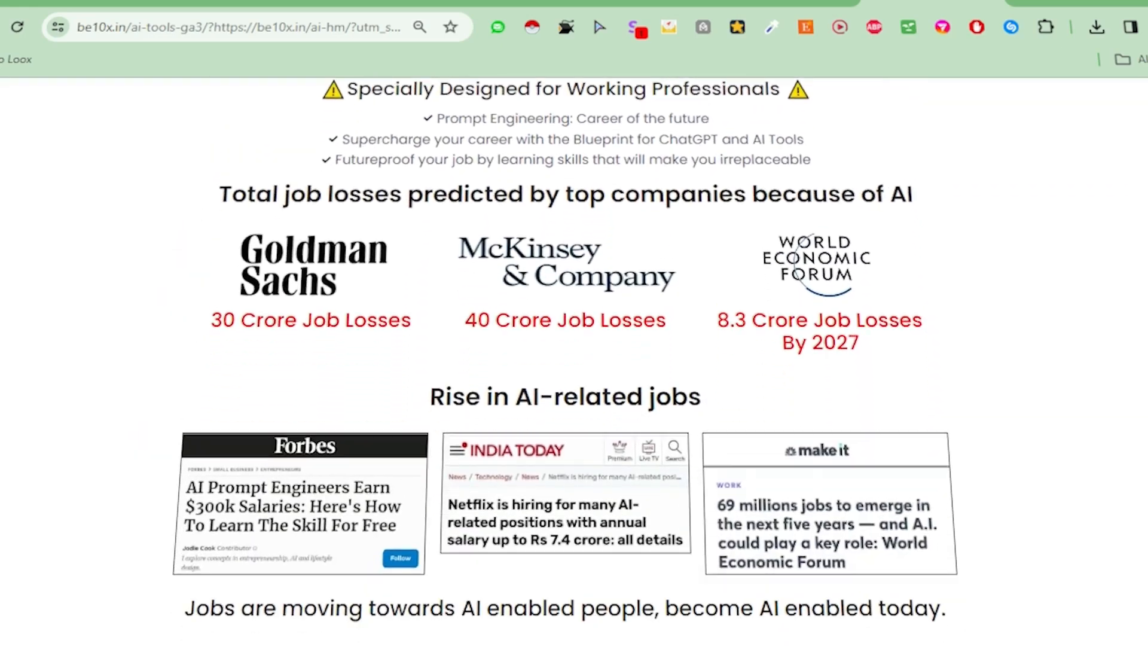